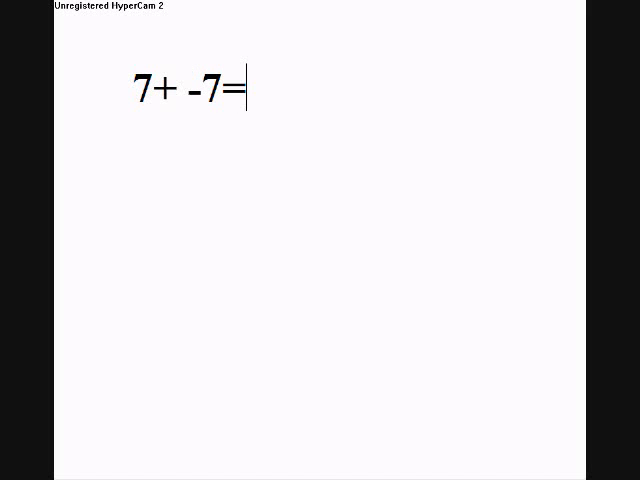
# Answer the expression with 0 so the line reads '7+ -7=0'
pyautogui.write('0')
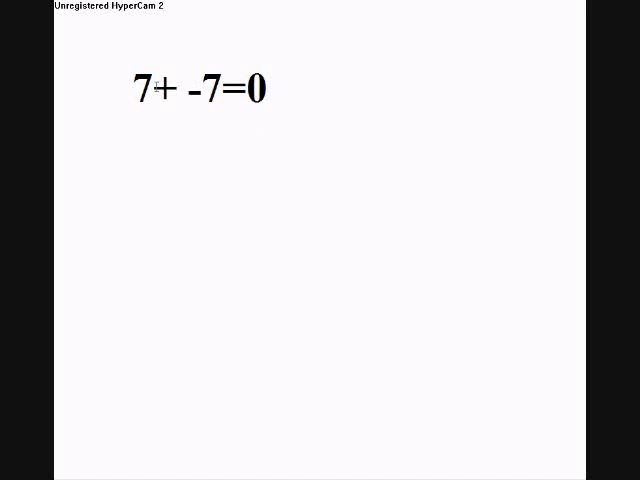
pyautogui.doubleClick(138, 88)
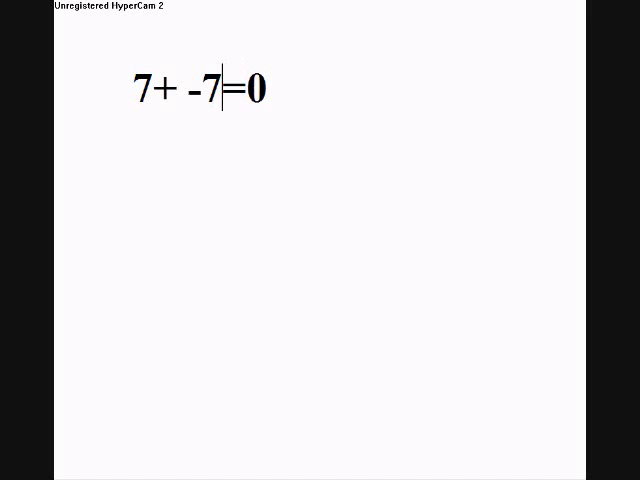
# Erase '-7=0' and a stray '$' so only '7+' remains
pyautogui.write('$')
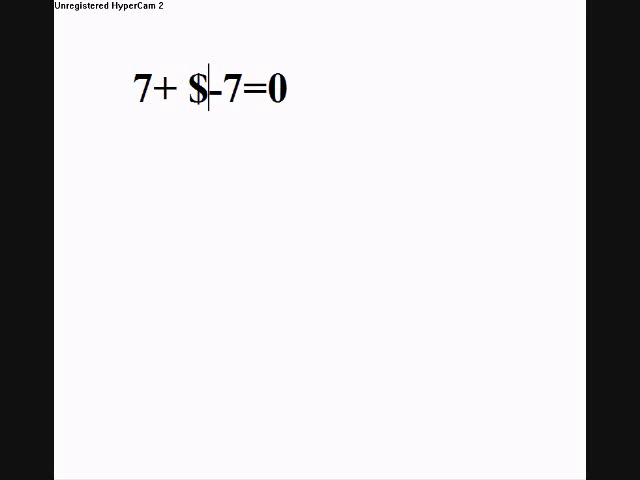
pyautogui.press('backspace')
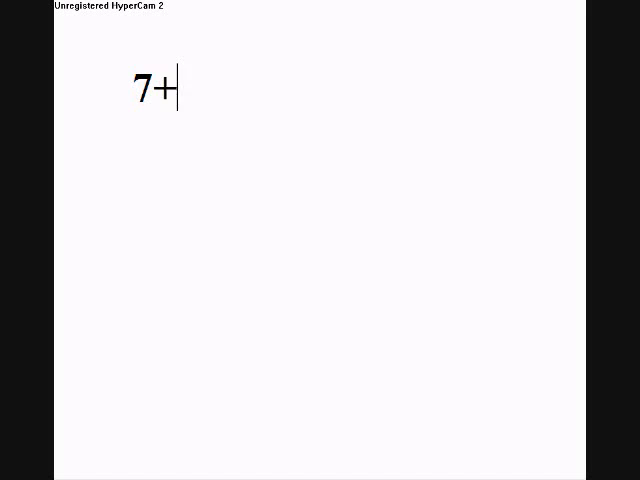
# Retype the line as '7 - -7=' then erase it back to just '7'
pyautogui.write('-')
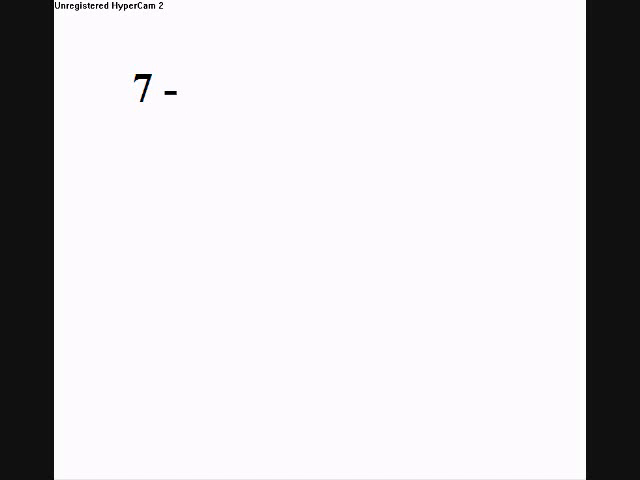
pyautogui.write('-7')
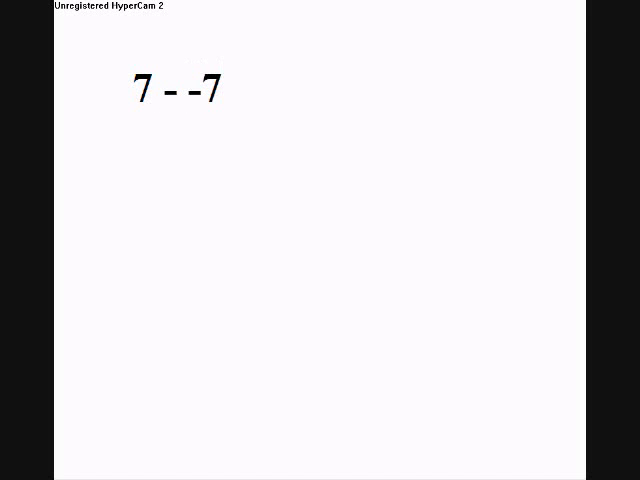
pyautogui.write('=')
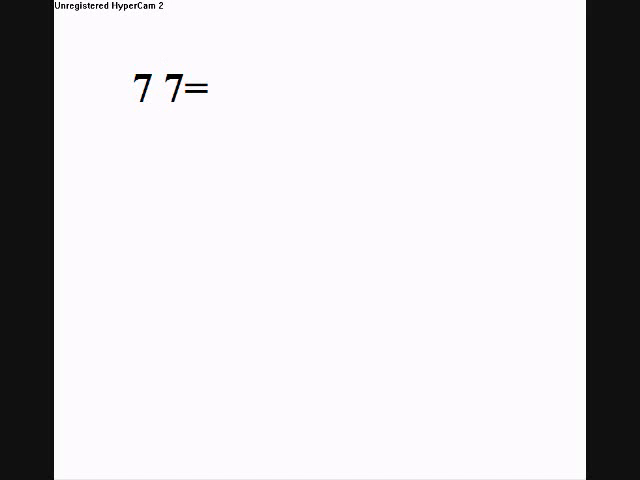
pyautogui.write('+')
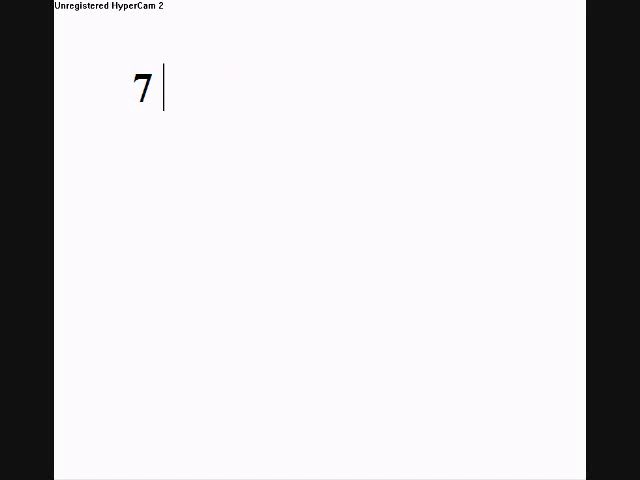
# Complete the line to read '7 - -7=' after the 7
pyautogui.write('- -7')
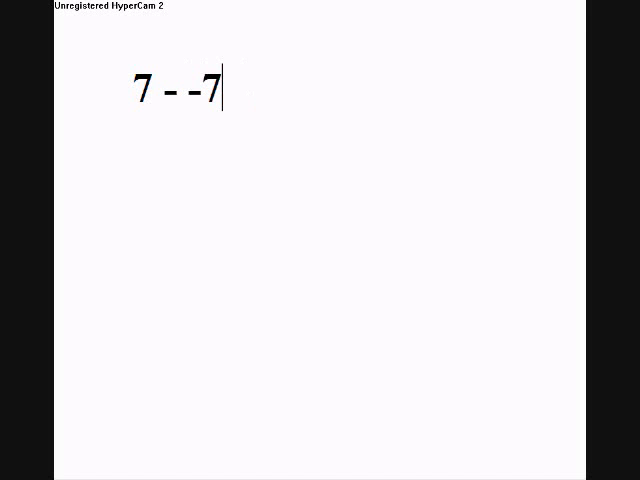
pyautogui.write('=')
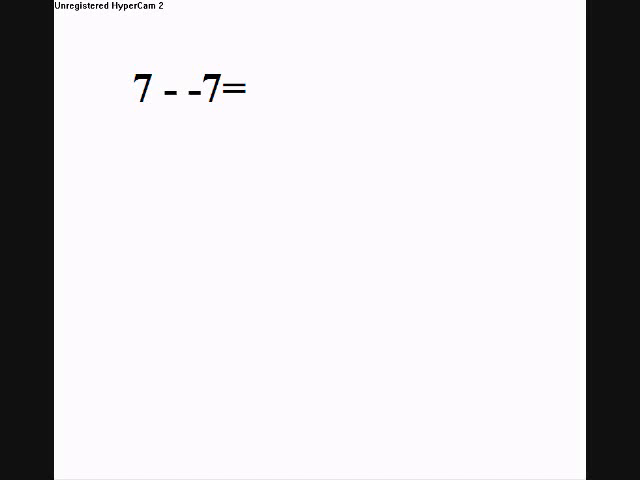